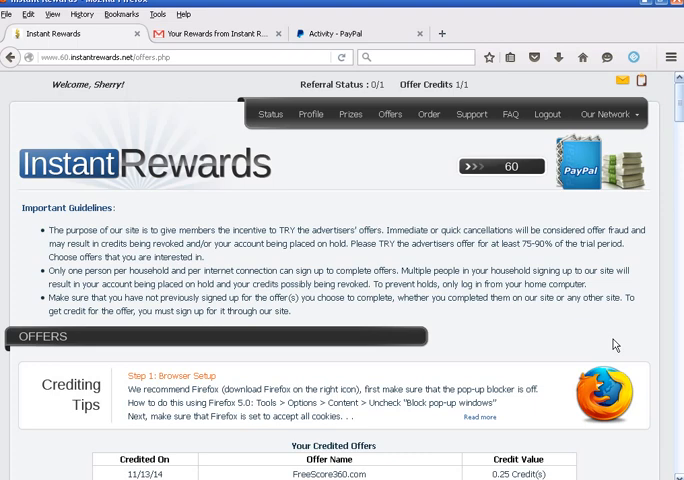
mouse_move(564, 357)
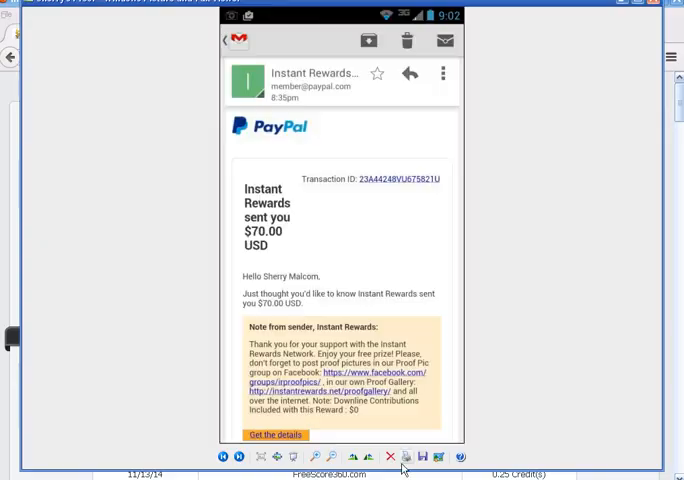
mouse_move(376, 279)
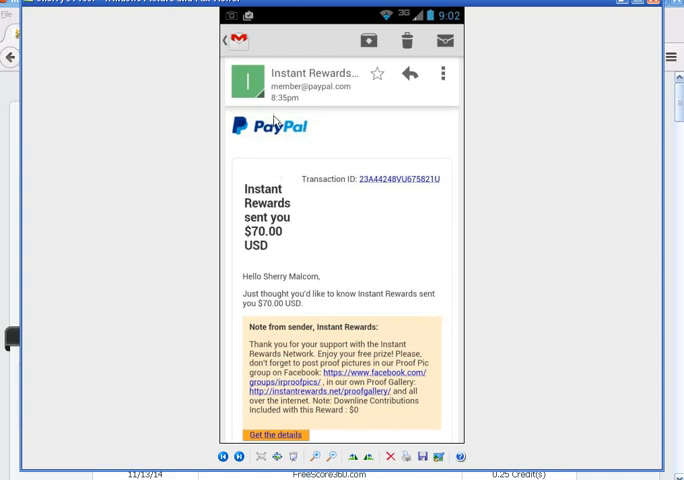
mouse_move(472, 138)
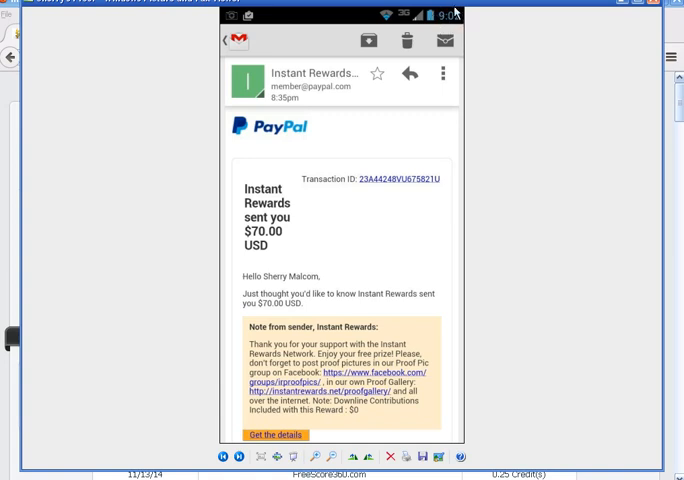
mouse_move(304, 147)
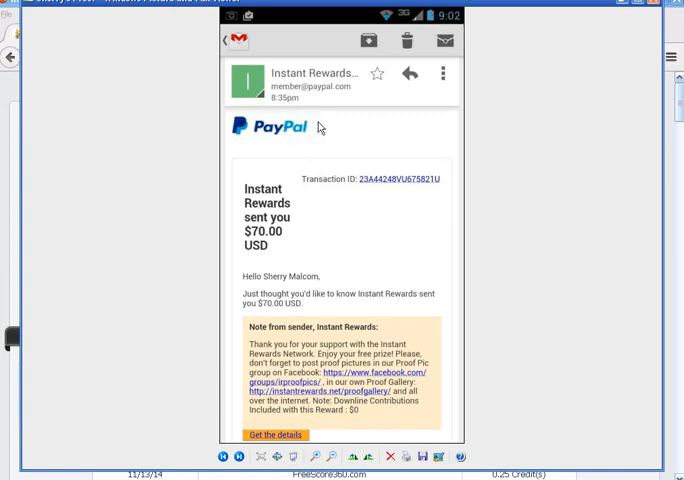
- Scroll to the next screenshot of a $70.00 Instant Rewards PayPal payment
scroll(down, 3)
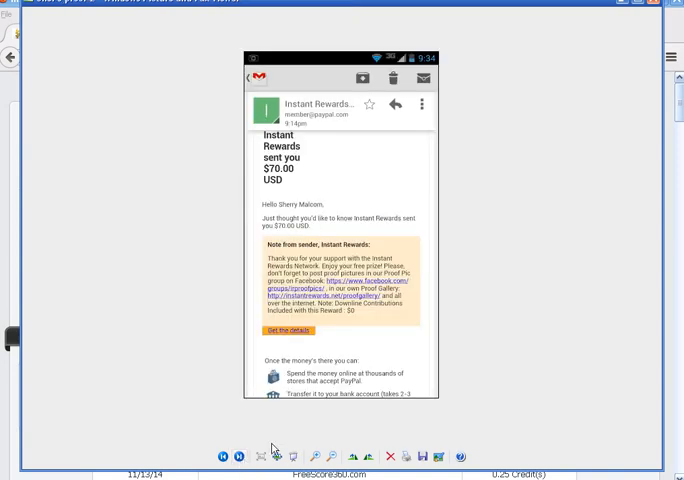
mouse_move(307, 135)
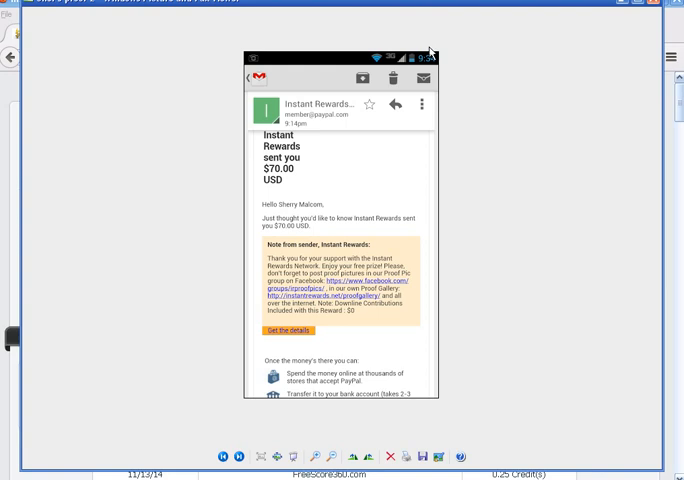
mouse_move(290, 155)
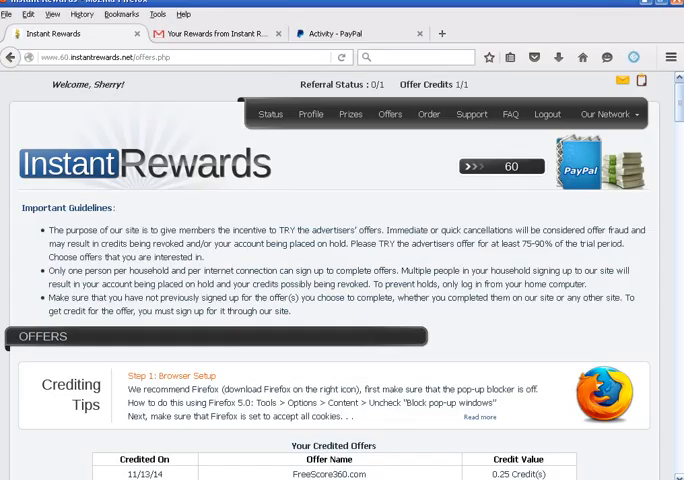
- Show the PayPal Activity list and scroll through the Instant Rewards payments
click(340, 33)
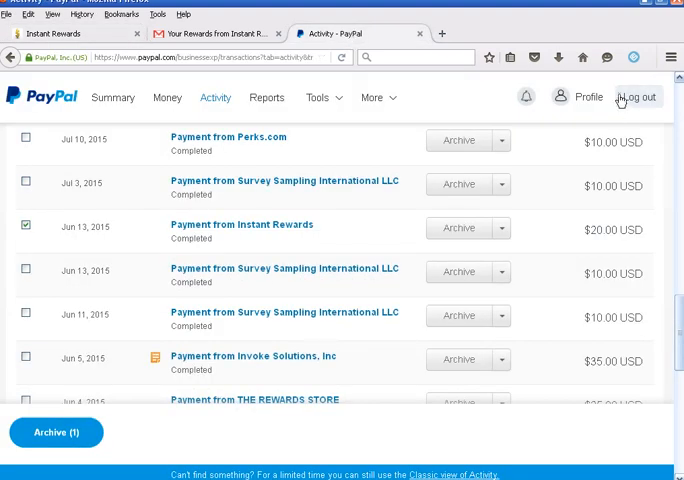
click(589, 96)
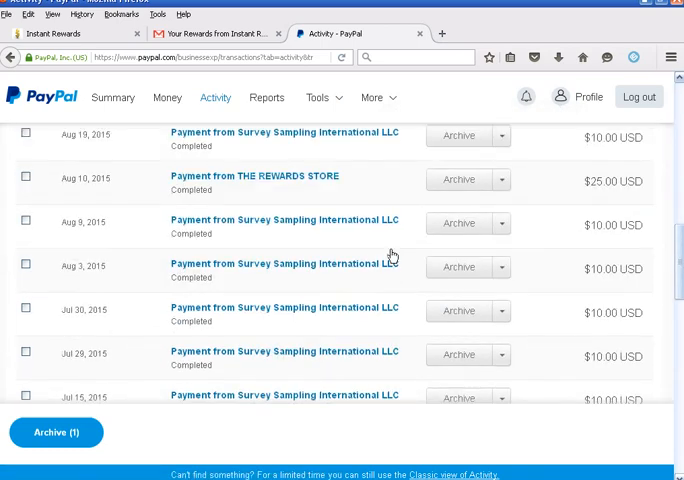
scroll(down, 3)
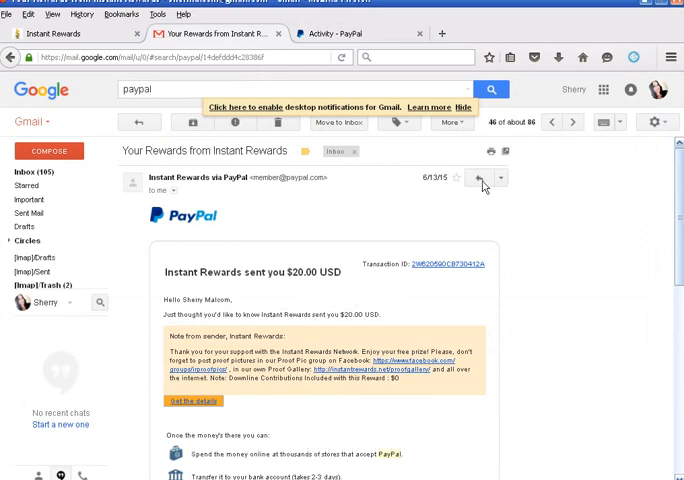
mouse_move(452, 181)
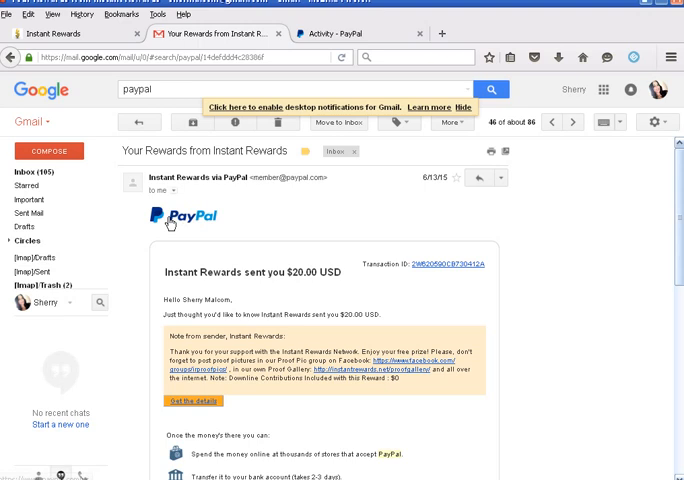
- Highlight the Instant Rewards sender and greeting names, then return to Instant Rewards
double_click(180, 178)
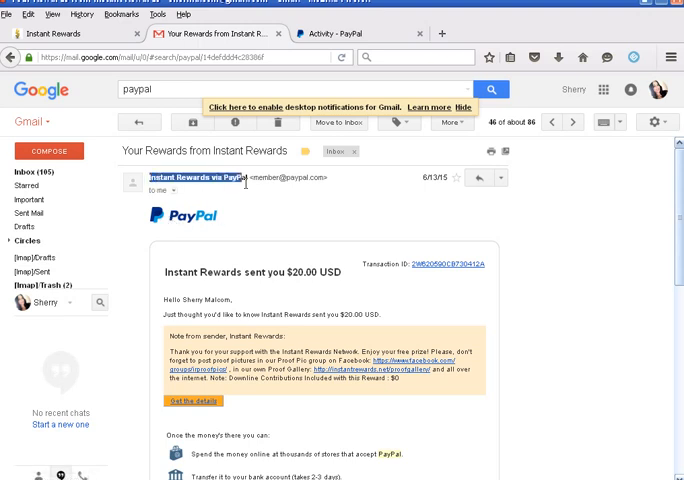
mouse_move(258, 282)
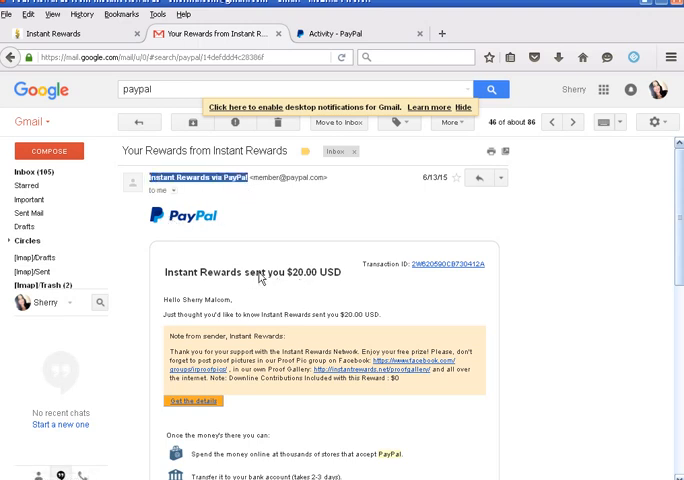
double_click(210, 297)
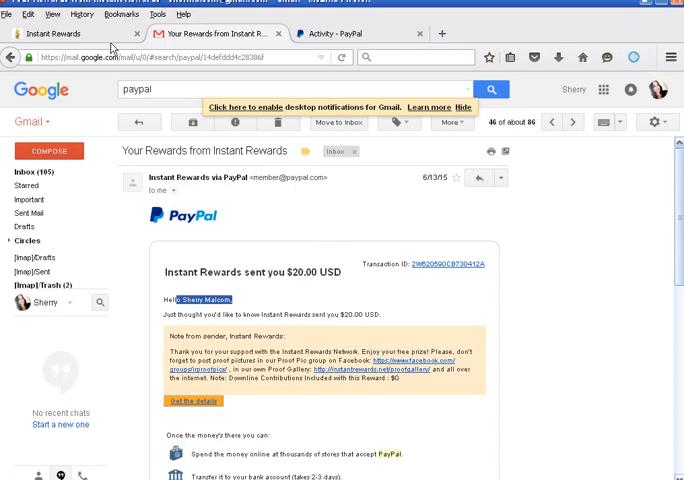
click(70, 33)
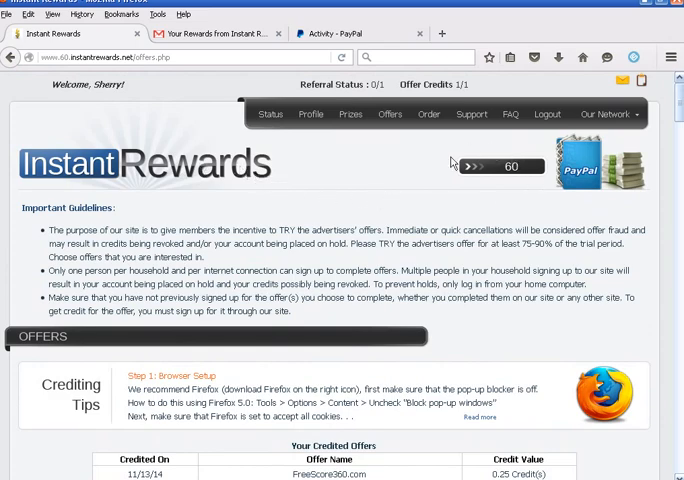
- Scroll down to the four credited offers and the requirements-met congratulations message
scroll(down, 3)
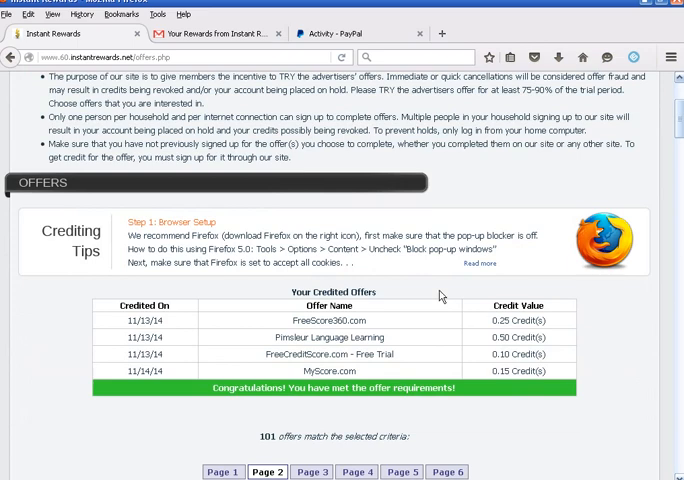
mouse_move(223, 329)
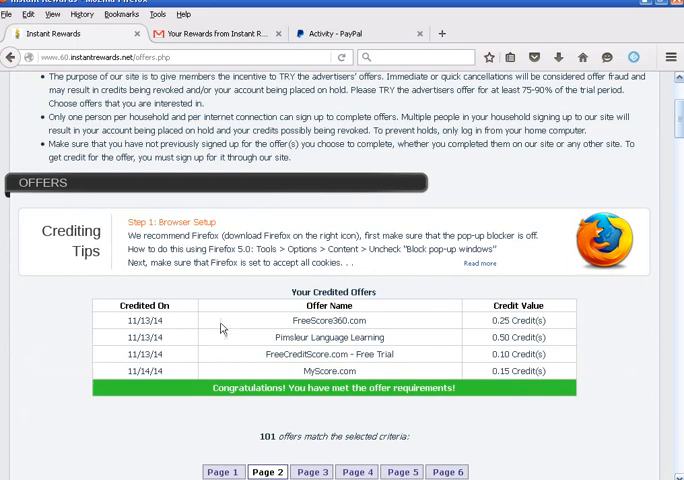
mouse_move(266, 365)
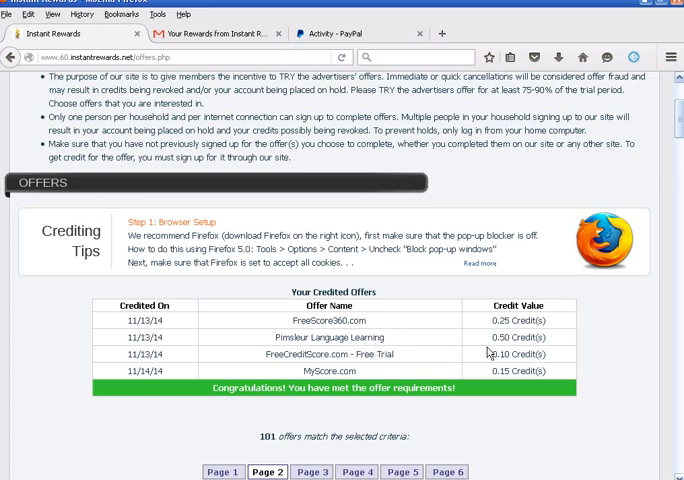
mouse_move(489, 352)
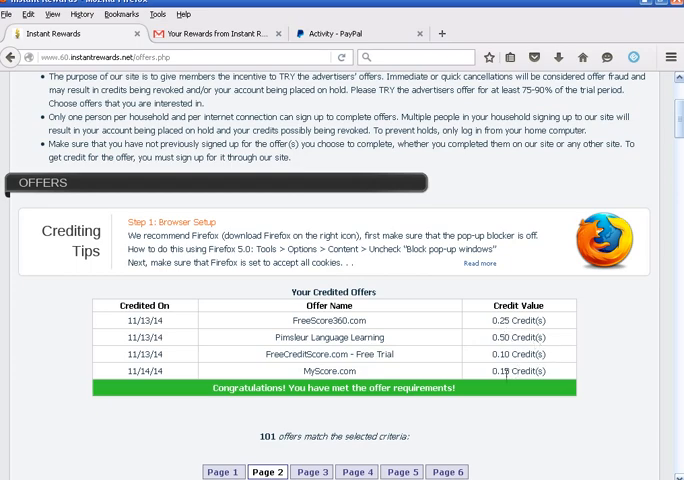
scroll(down, 3)
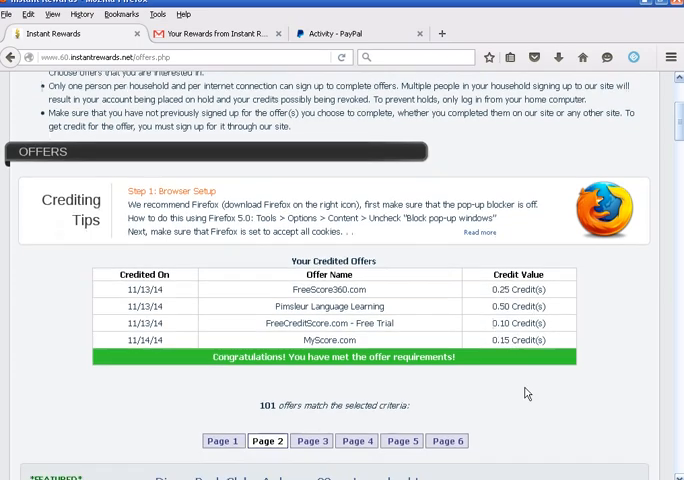
scroll(down, 3)
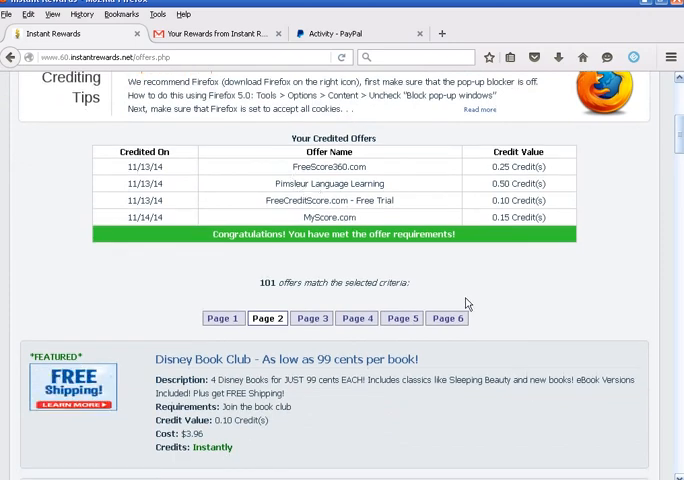
scroll(down, 3)
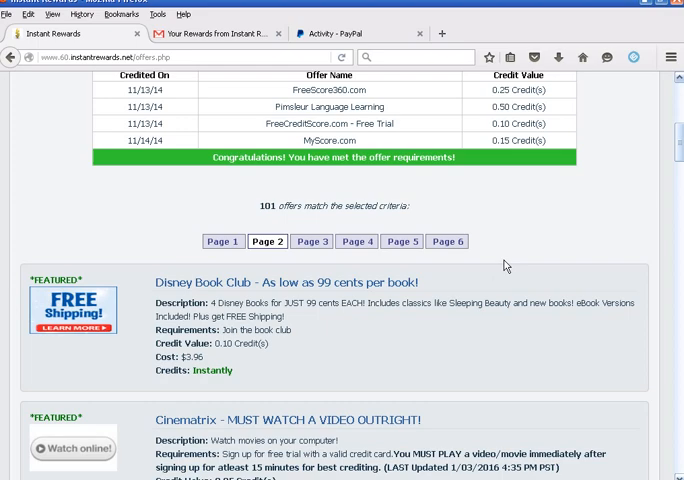
scroll(down, 3)
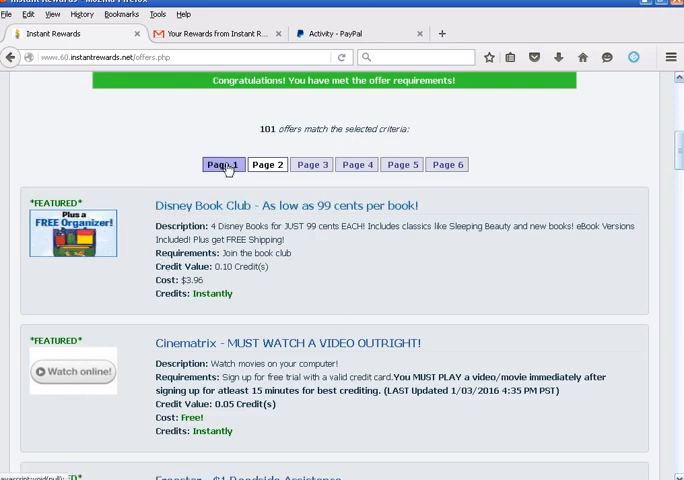
scroll(down, 3)
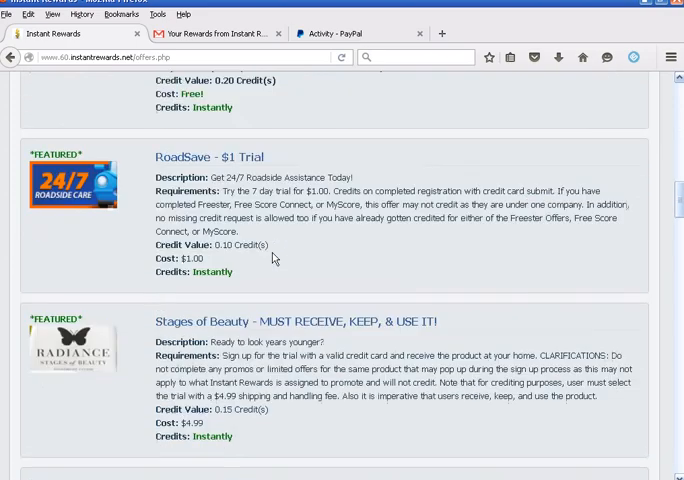
scroll(down, 3)
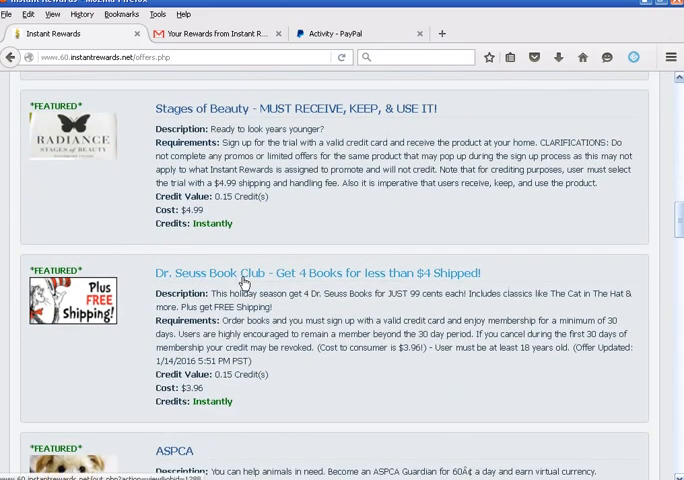
scroll(down, 3)
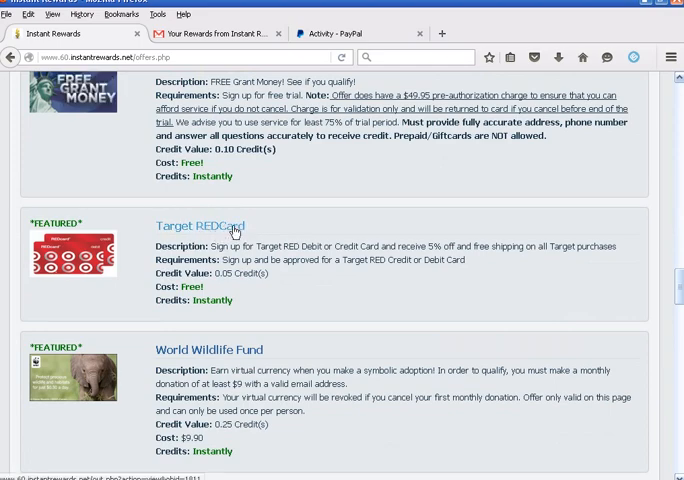
scroll(down, 3)
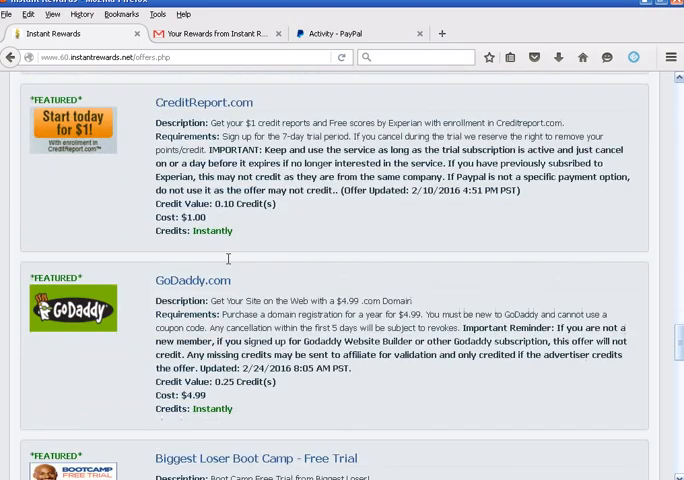
scroll(down, 3)
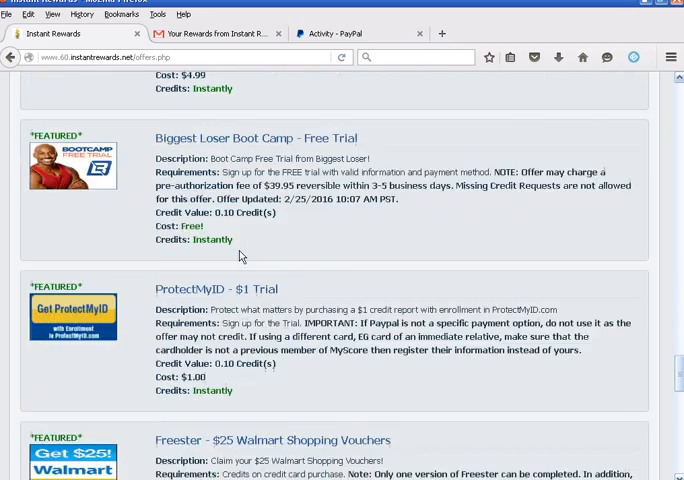
scroll(down, 3)
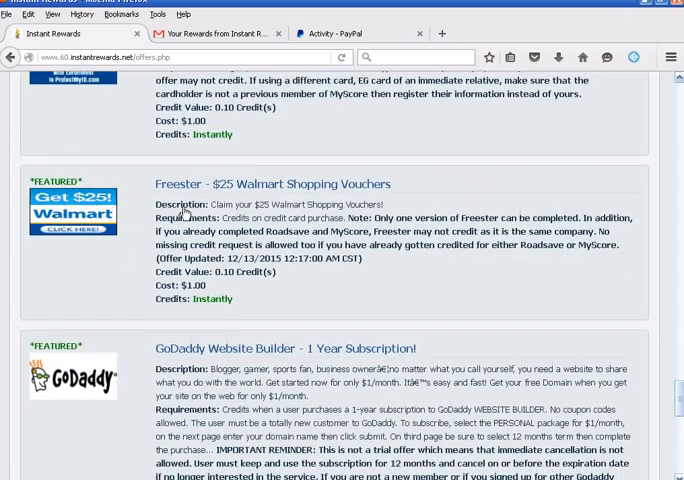
mouse_move(217, 216)
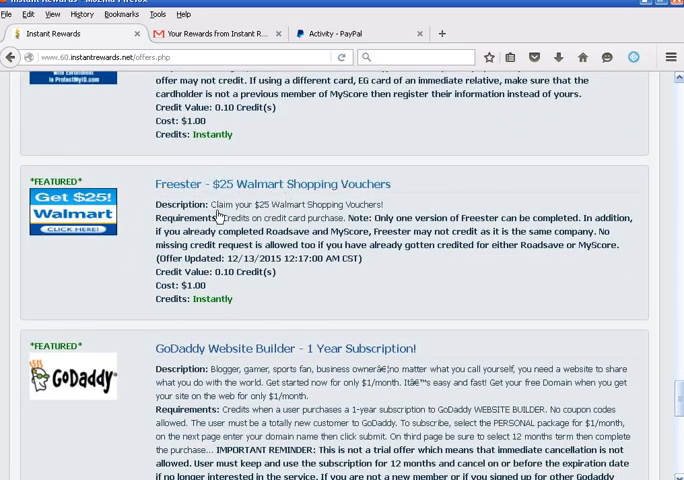
scroll(down, 3)
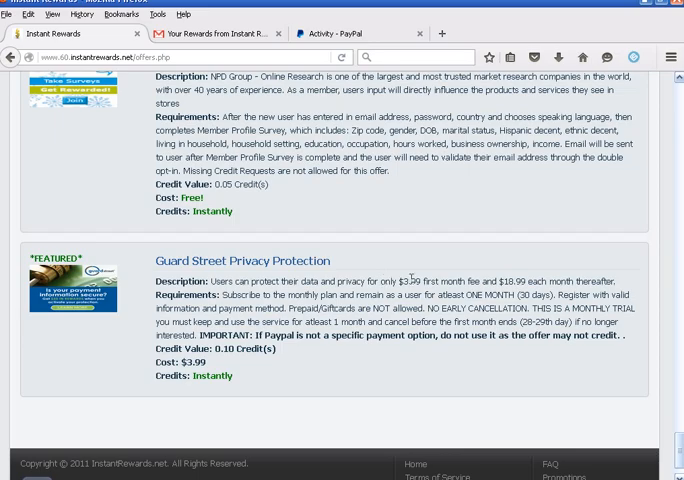
scroll(down, 3)
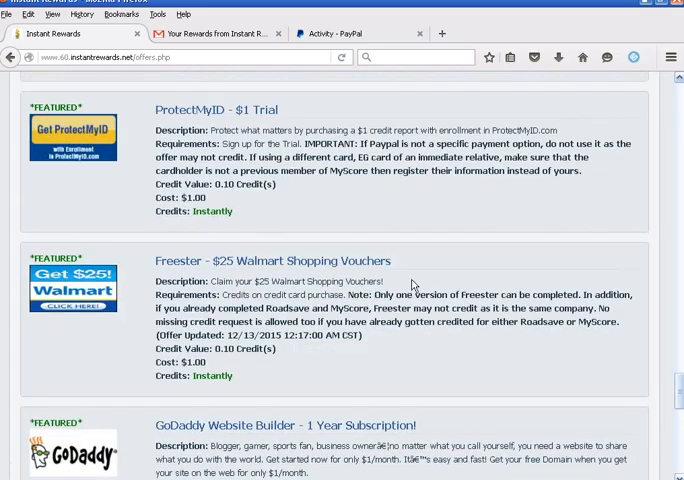
scroll(down, 3)
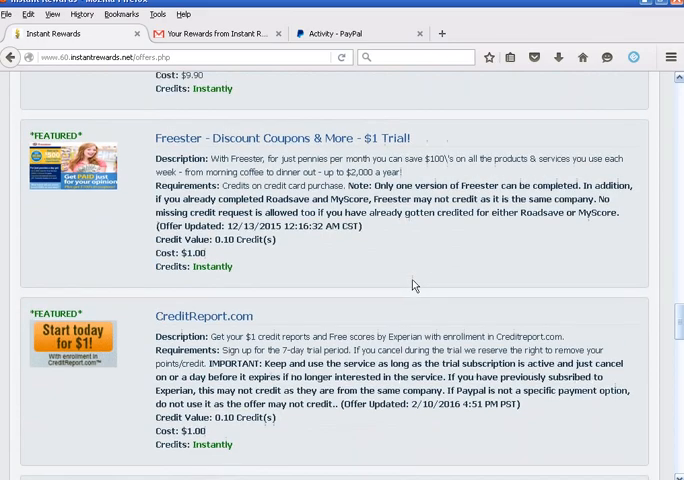
scroll(down, 3)
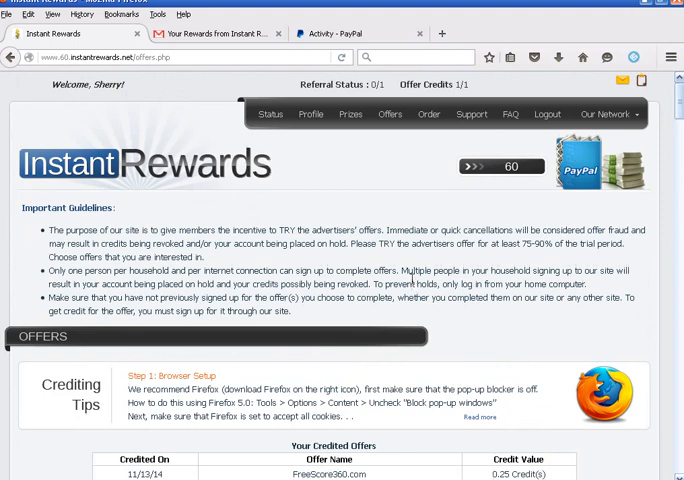
mouse_move(412, 275)
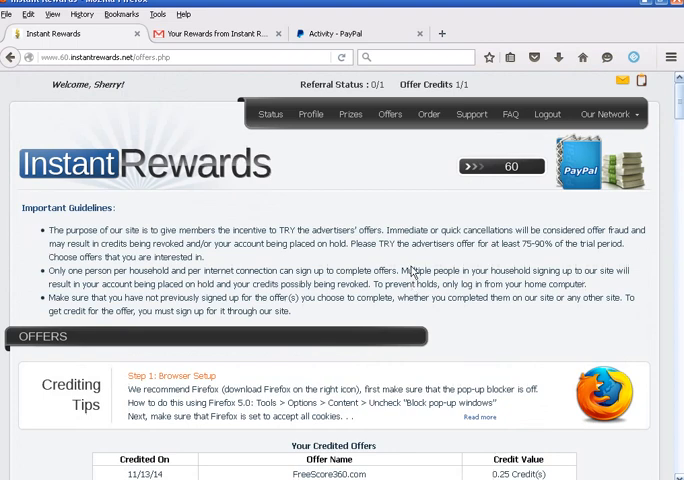